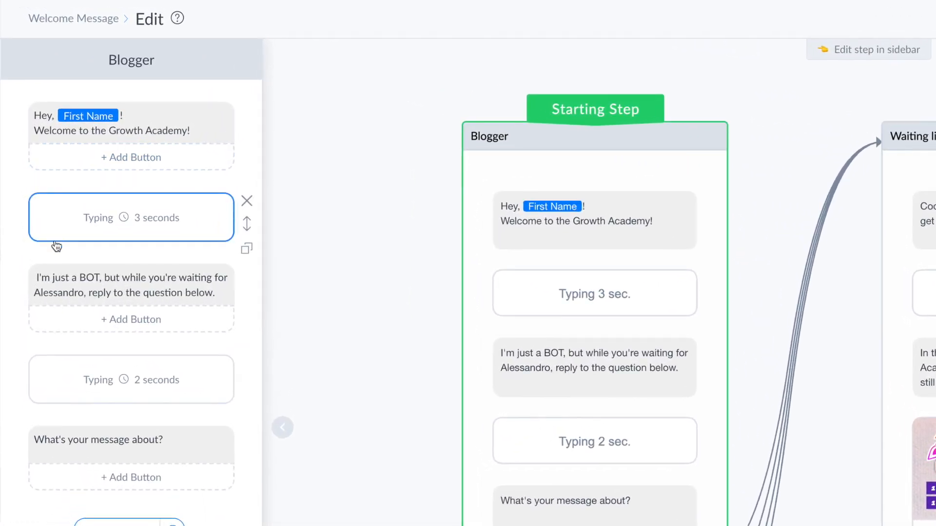
Review the existing welcome flow: personalized greeting, 3-second typing delay and the bot explanation message
click(19, 185)
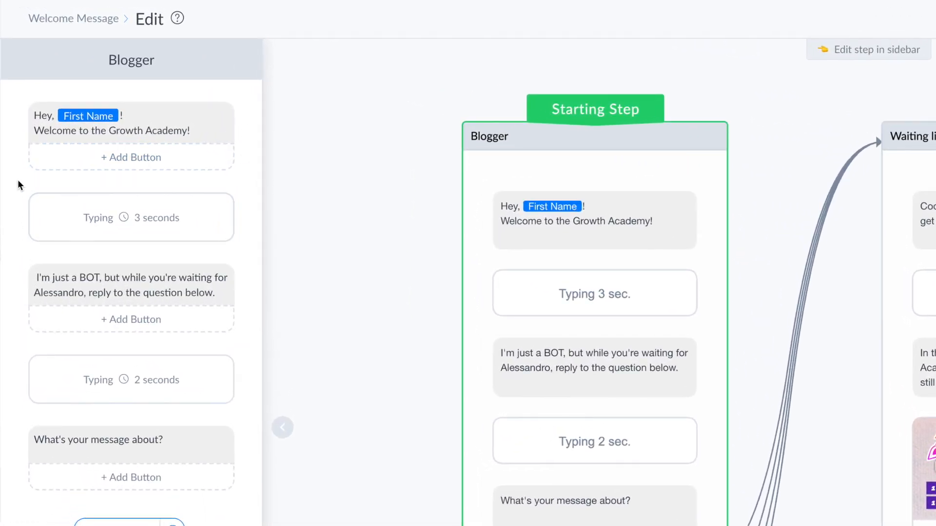
click(110, 130)
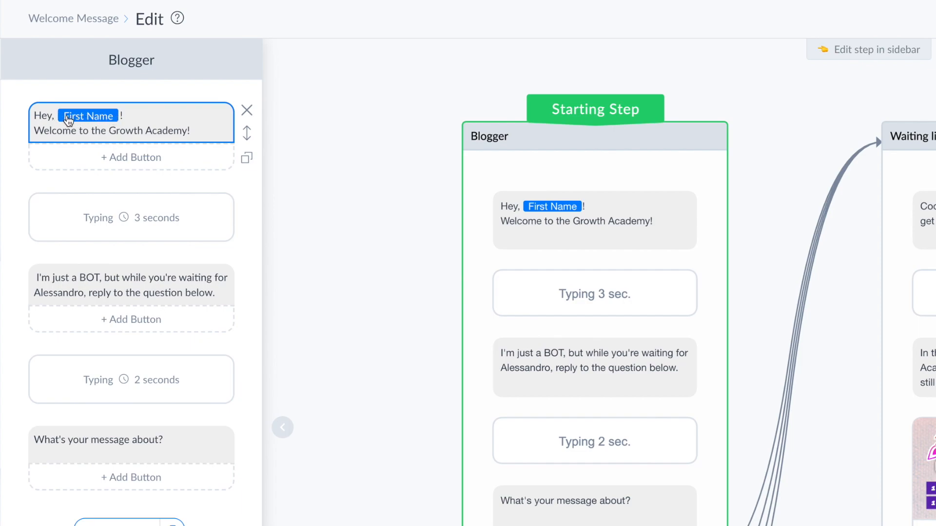
mouse_move(93, 127)
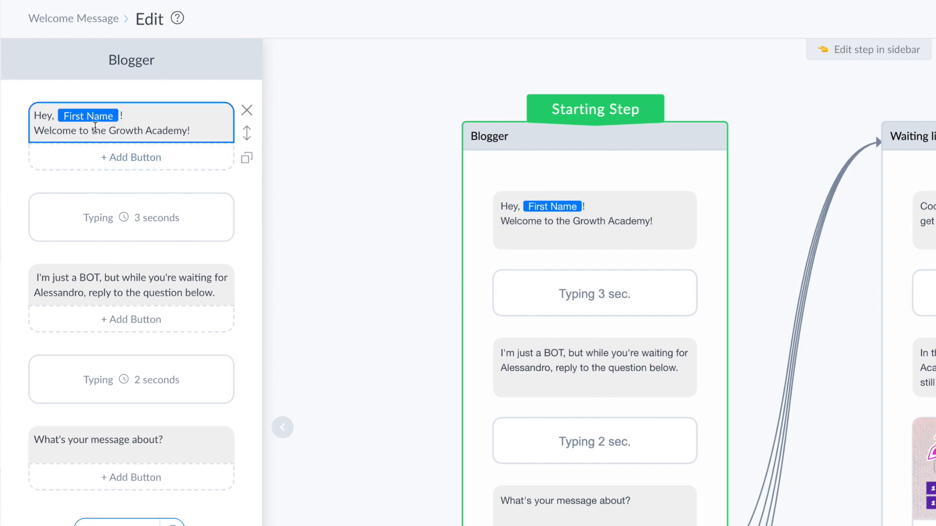
click(130, 216)
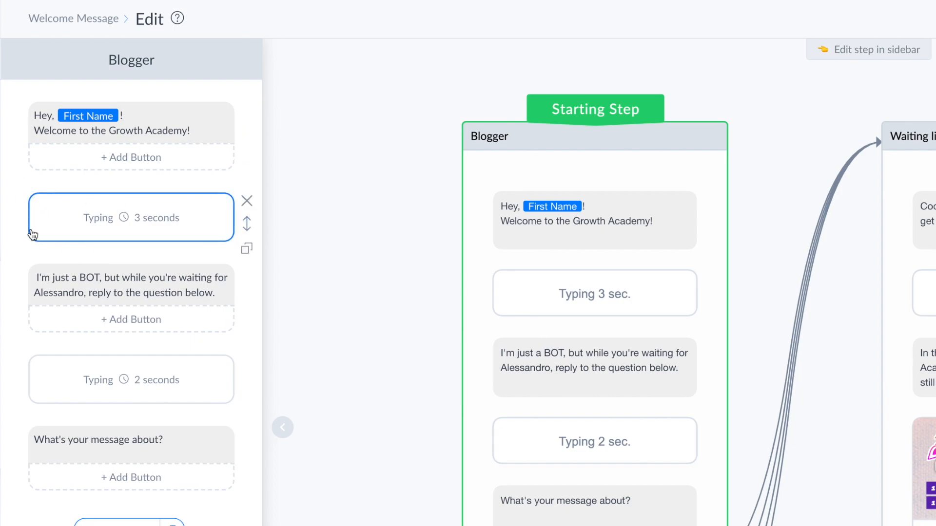
mouse_move(37, 203)
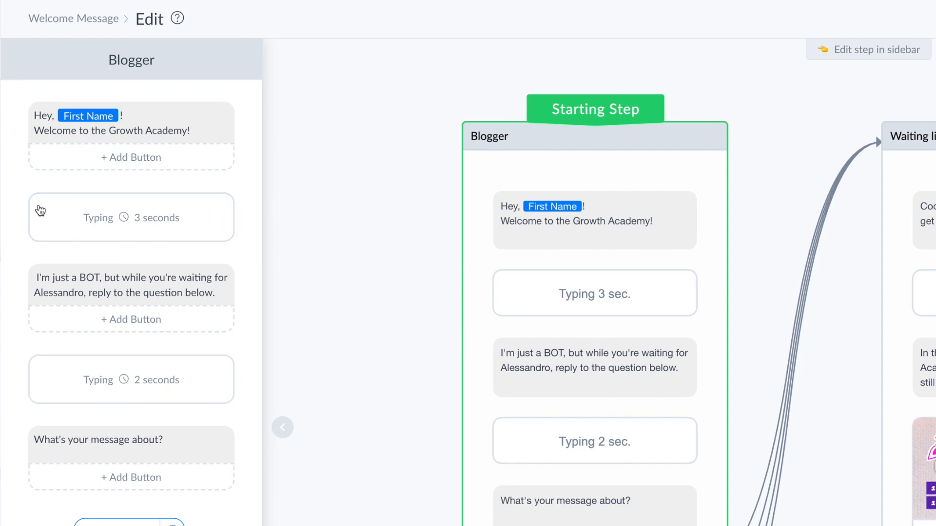
click(131, 285)
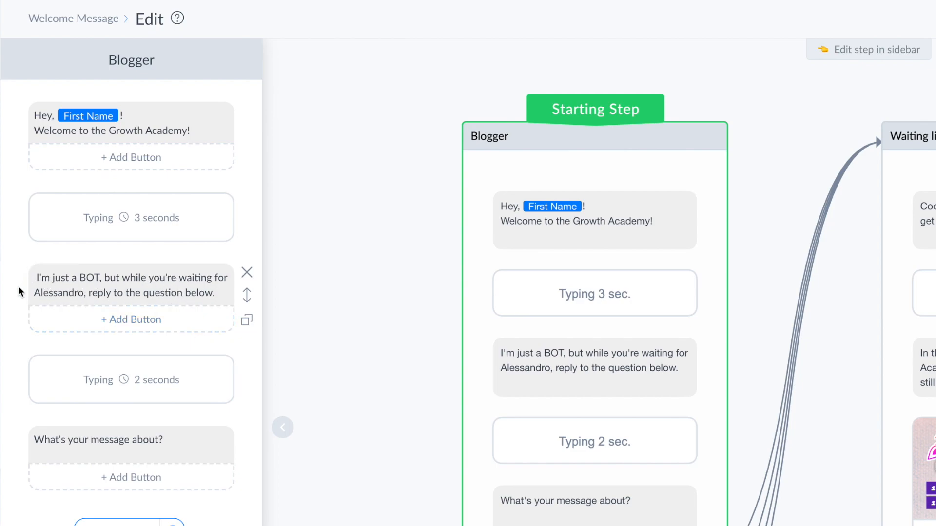
mouse_move(64, 330)
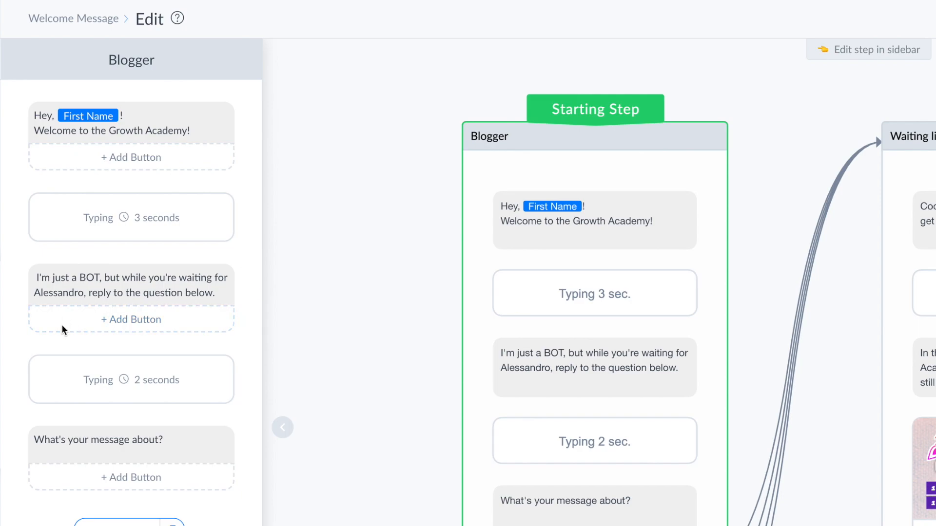
scroll(down, 3)
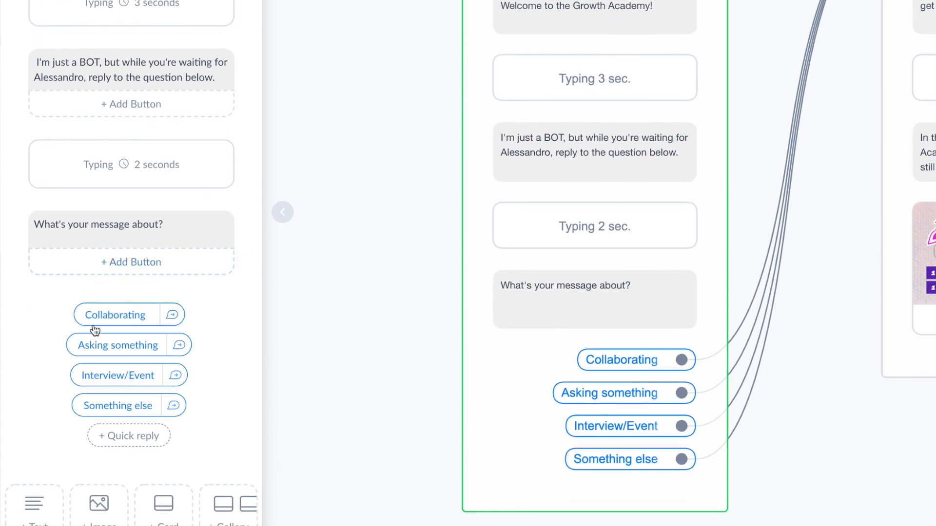
mouse_move(203, 295)
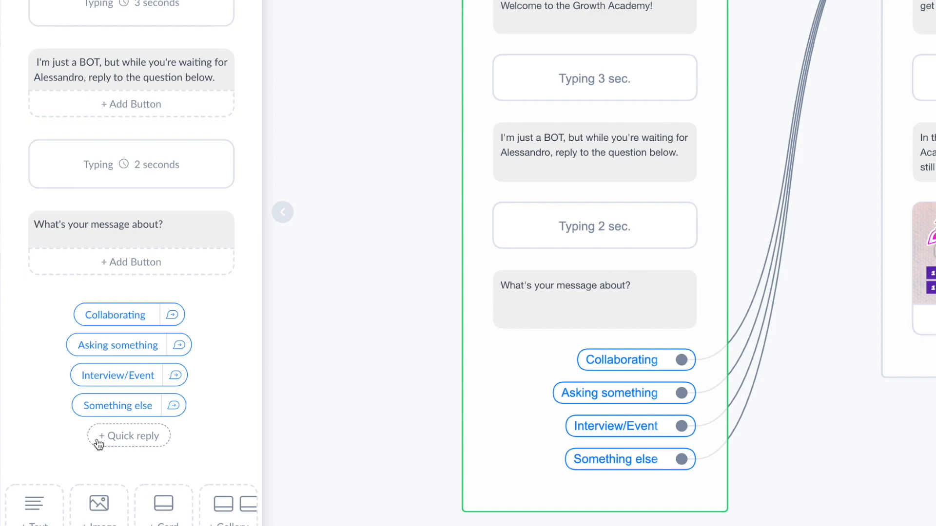
mouse_move(80, 314)
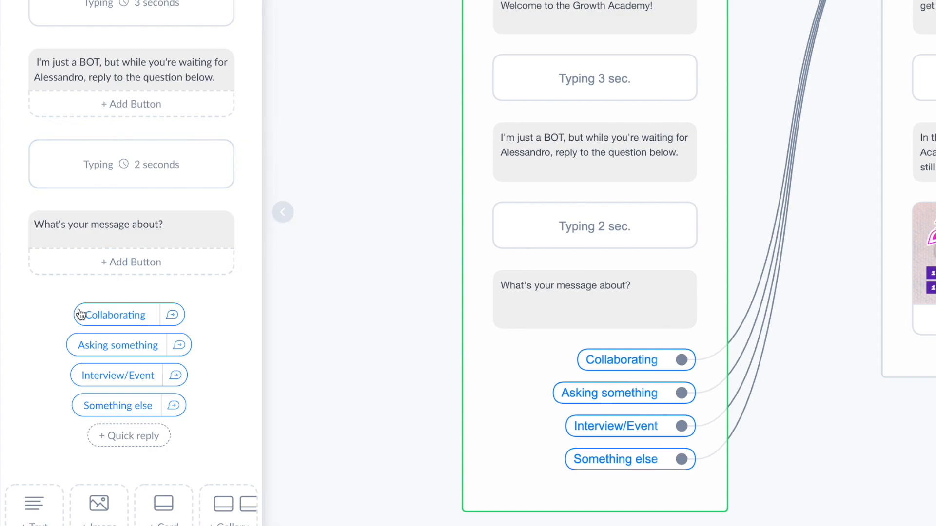
mouse_move(113, 456)
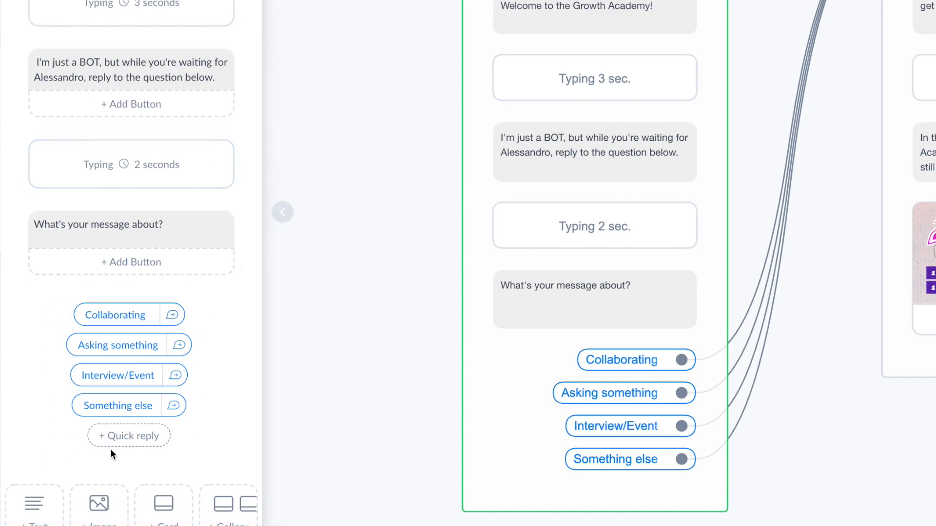
mouse_move(214, 433)
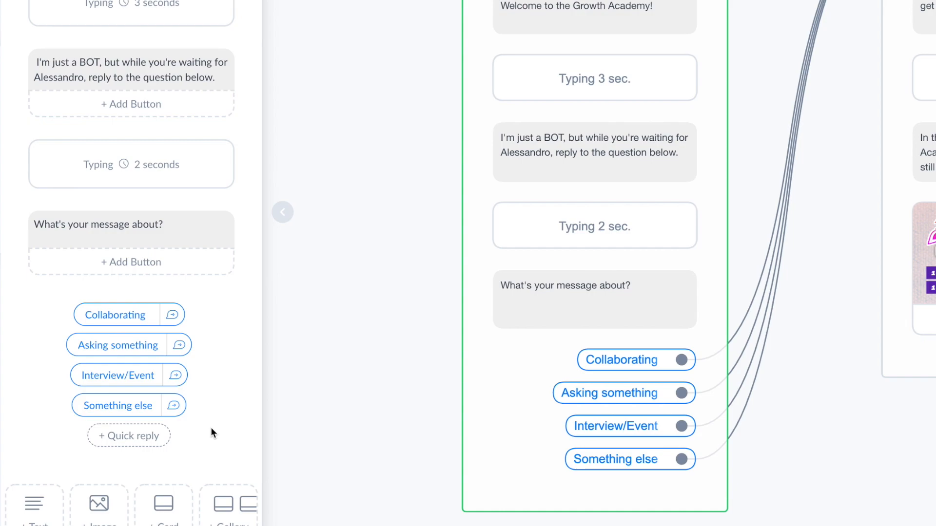
mouse_move(215, 432)
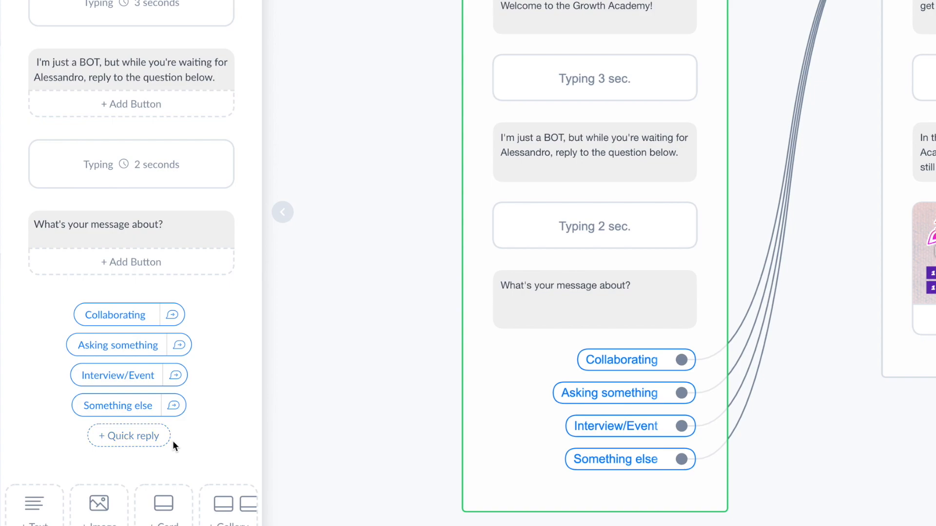
mouse_move(221, 323)
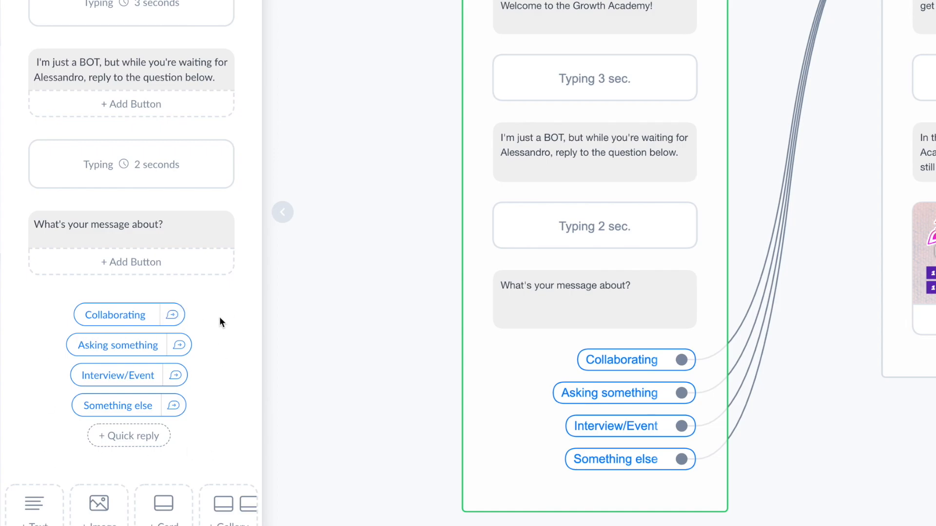
mouse_move(41, 364)
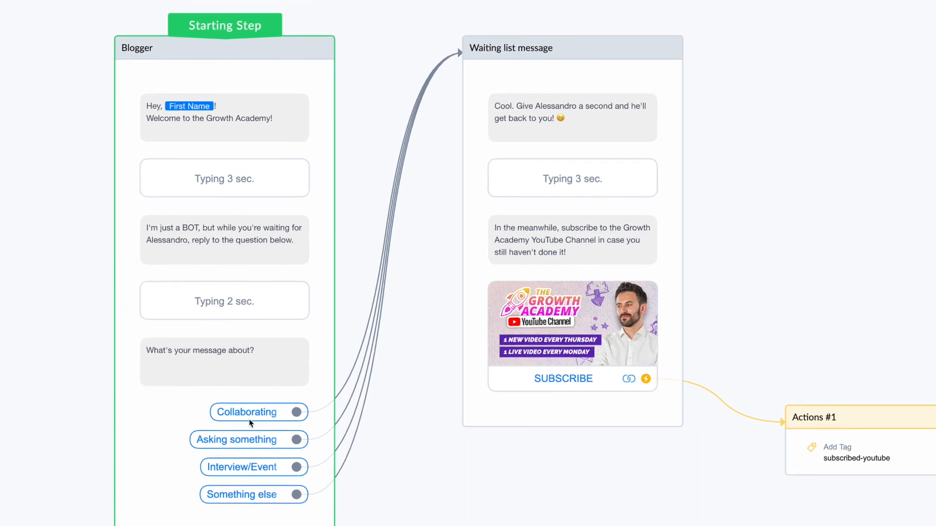
mouse_move(542, 136)
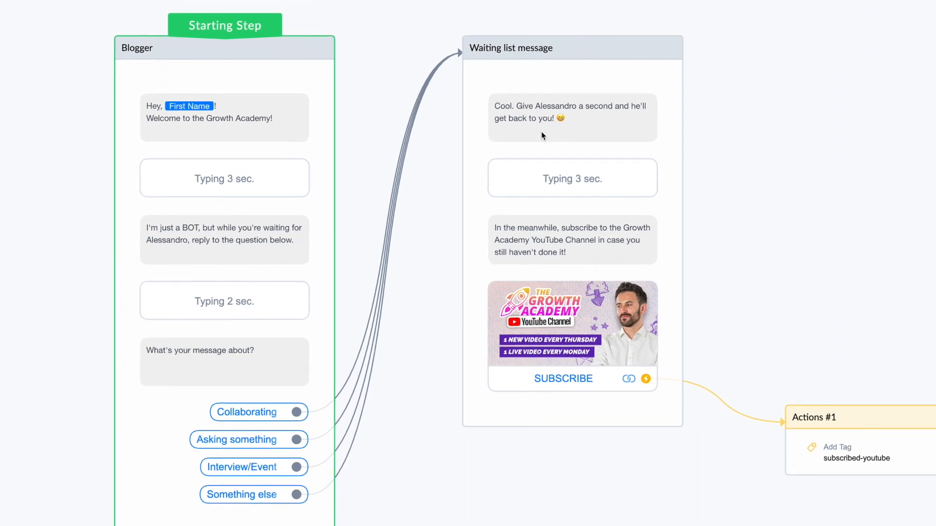
mouse_move(600, 80)
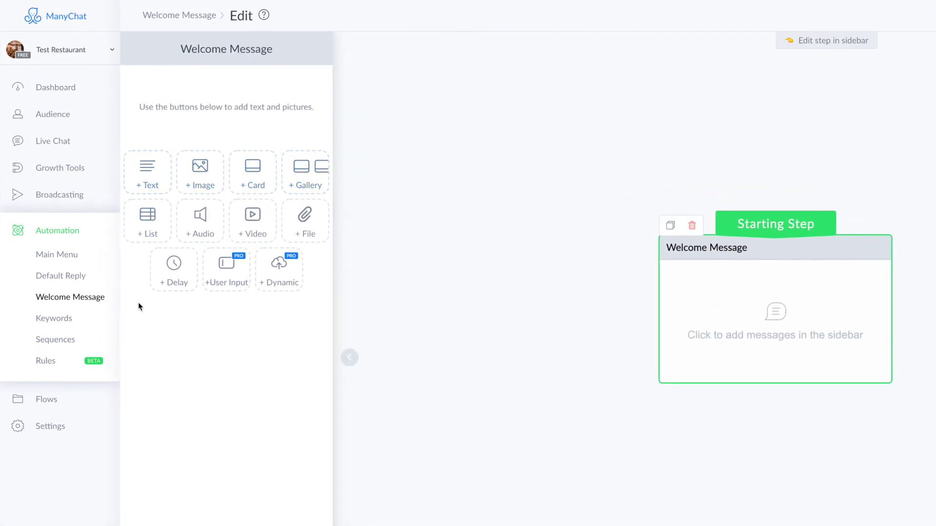
mouse_move(147, 173)
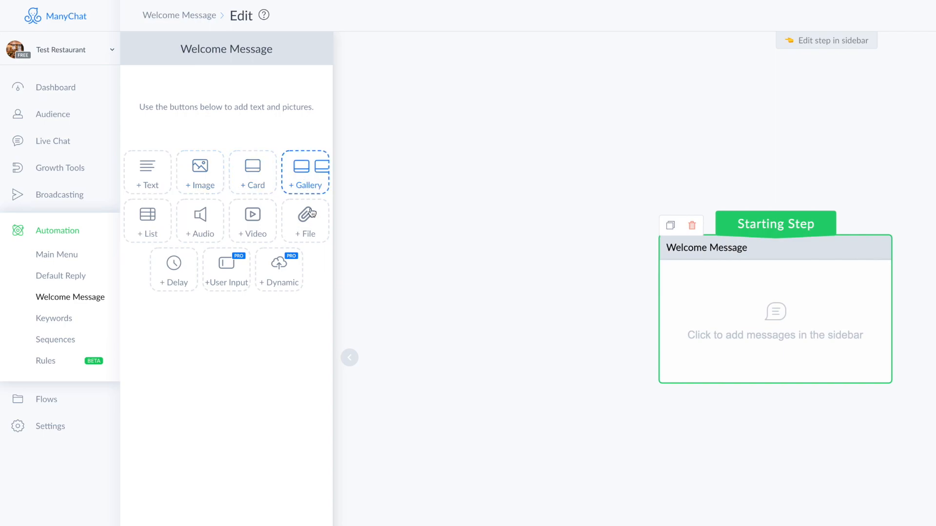
mouse_move(250, 409)
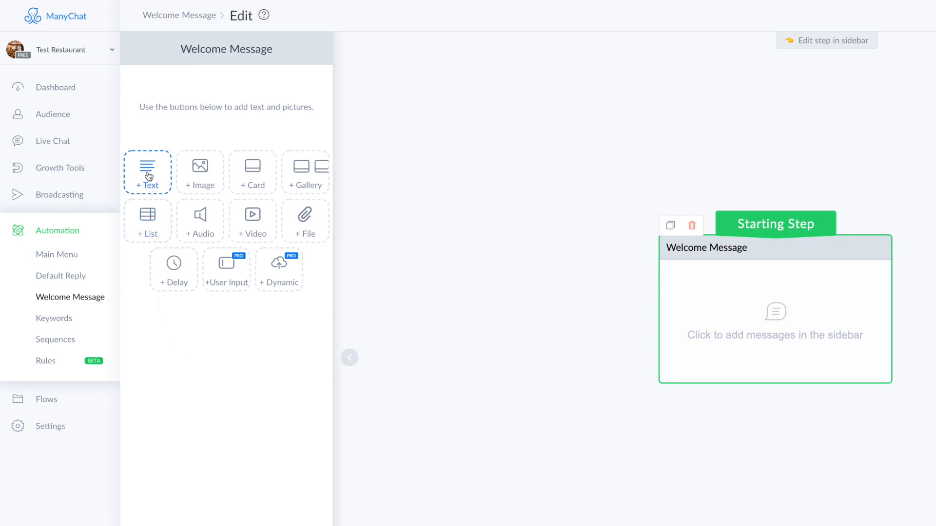
Add a text message reading "Welcome [First Name], I'm Alessandro and I'm here to"
click(147, 173)
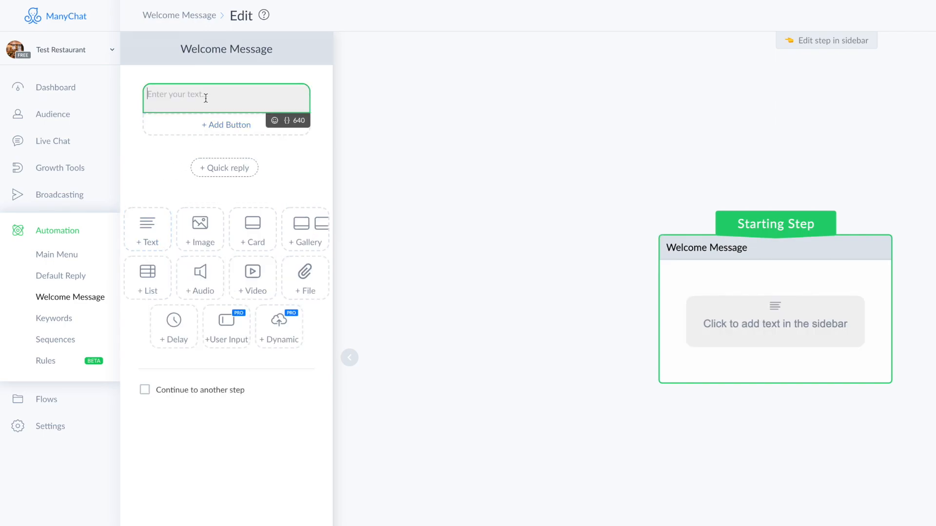
text(Welc)
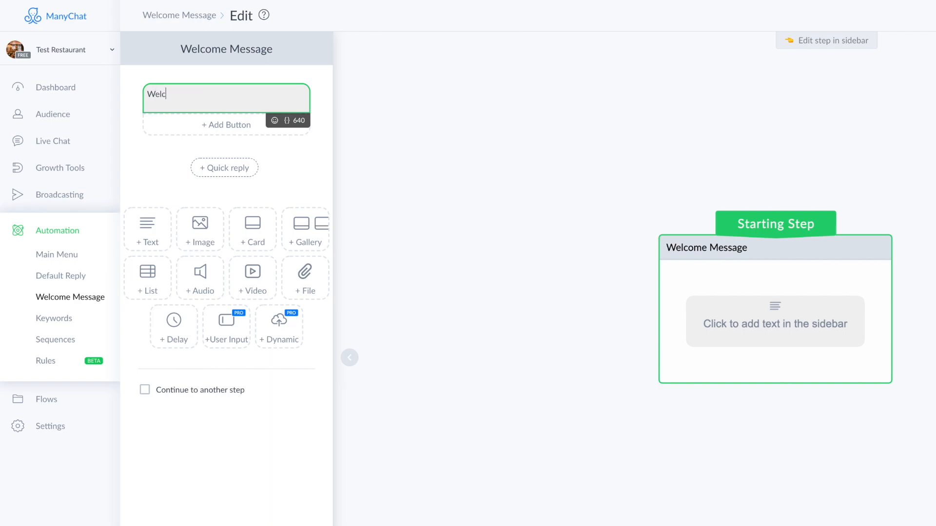
text(ome)
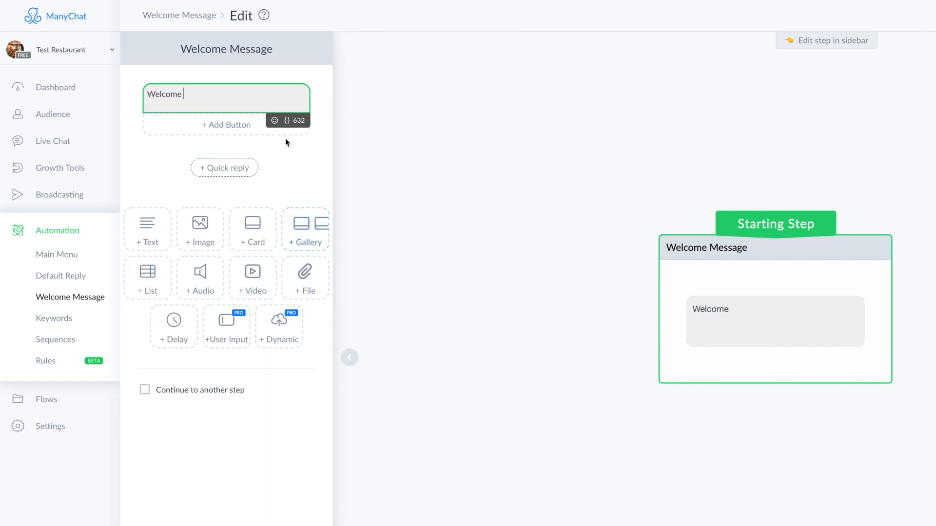
click(287, 121)
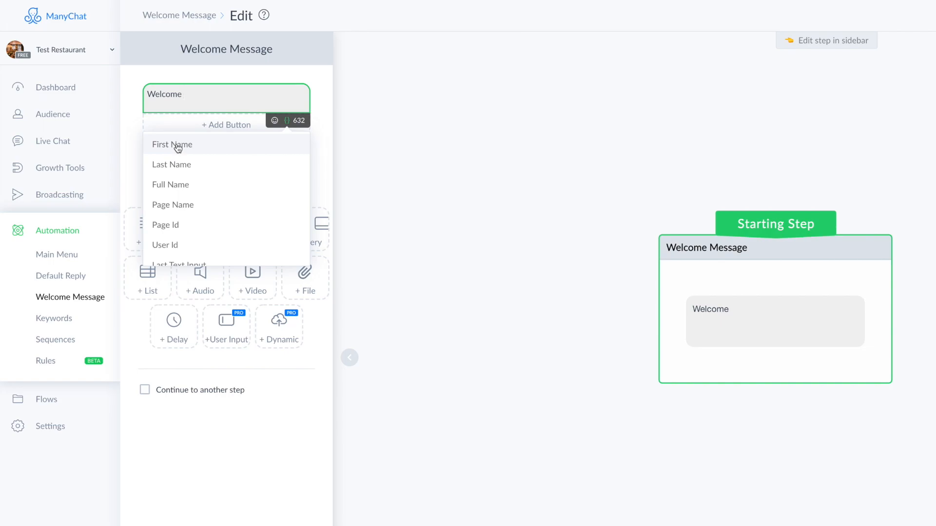
click(172, 144)
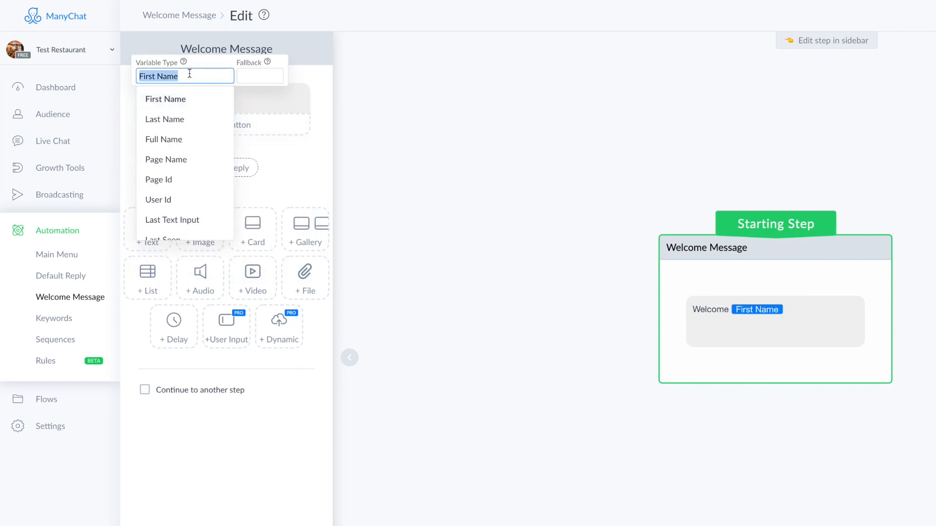
mouse_move(292, 201)
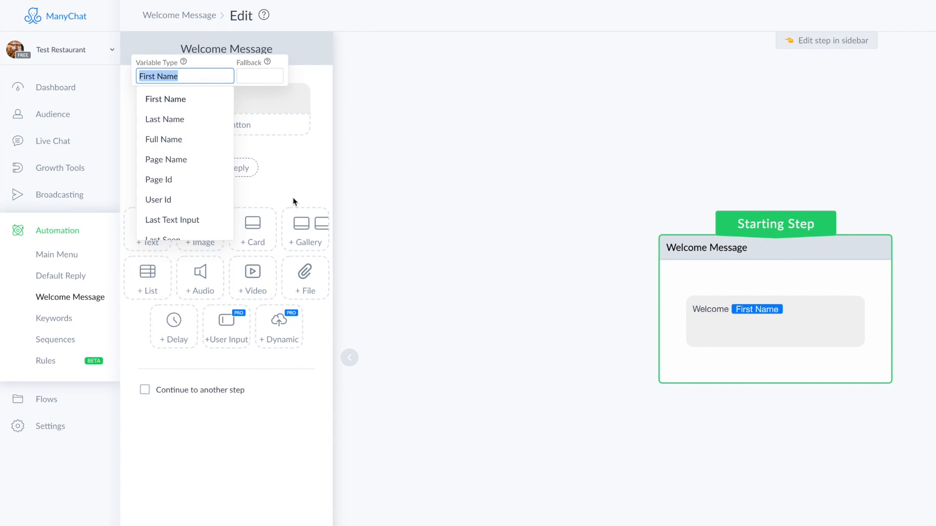
mouse_move(204, 95)
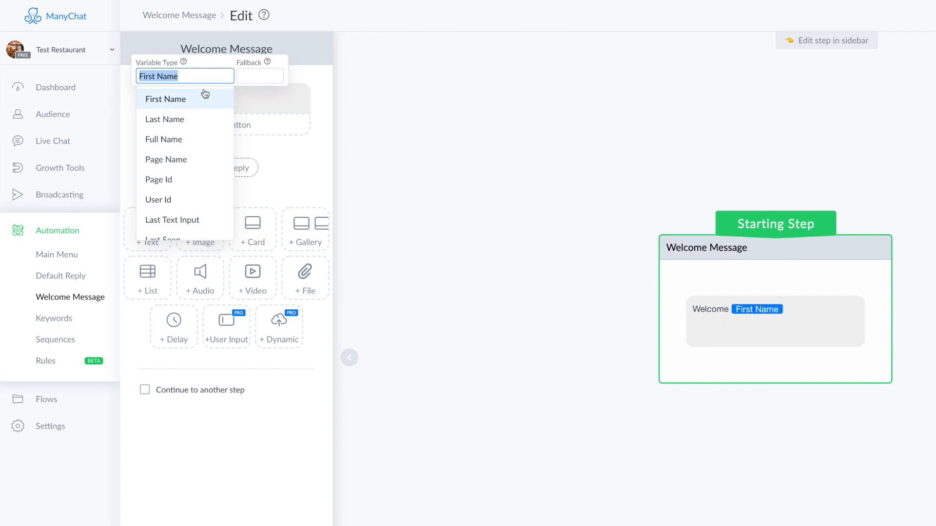
mouse_move(259, 76)
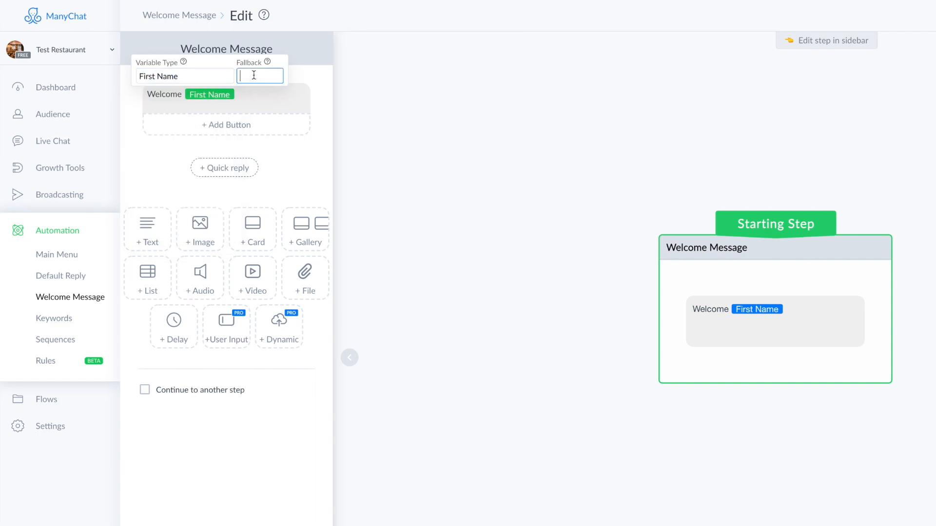
text(mate)
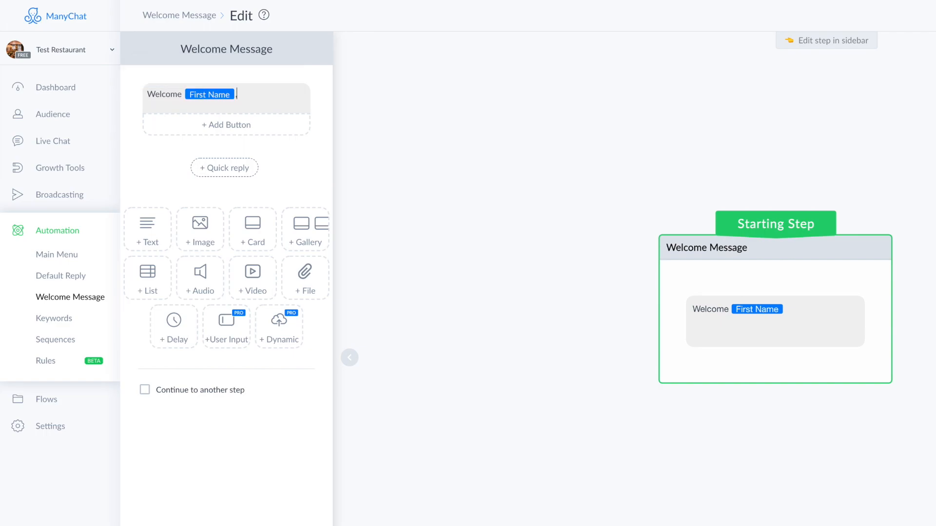
text(, I'm Ale)
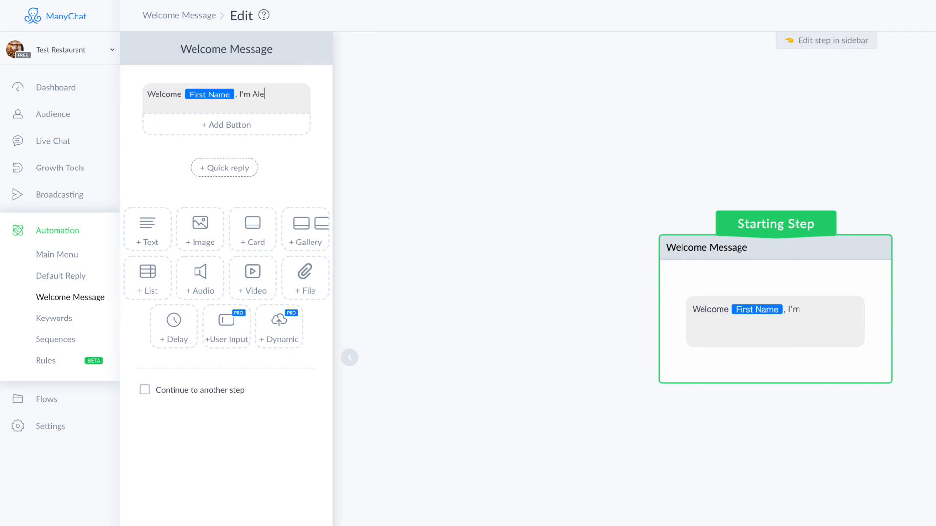
text(ssandro and I)
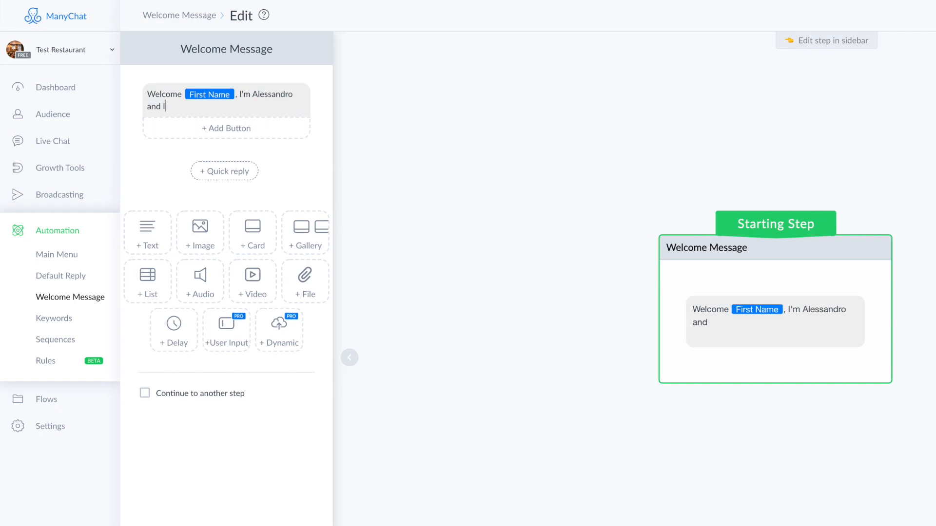
text('m here to)
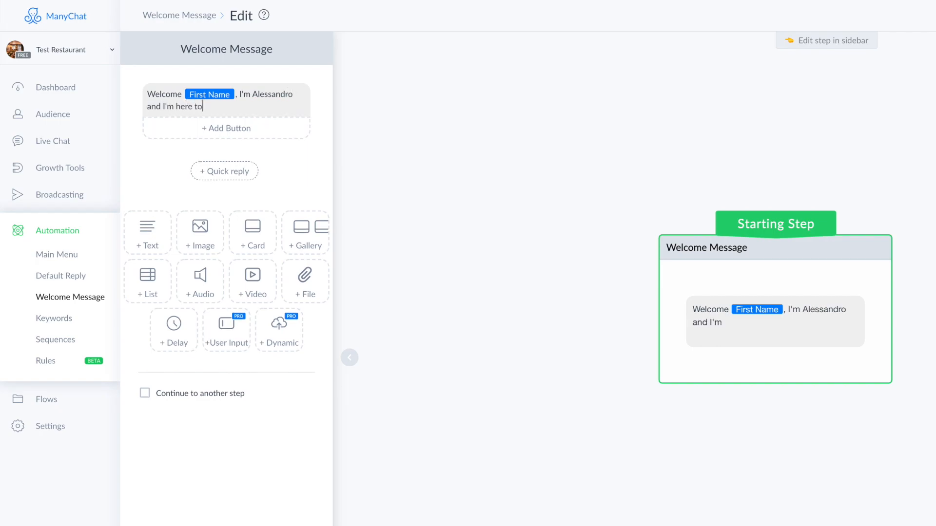
Finish the greeting with "help you", add a 3-second typing delay, then a text asking "What's your message about?"
text(help you)
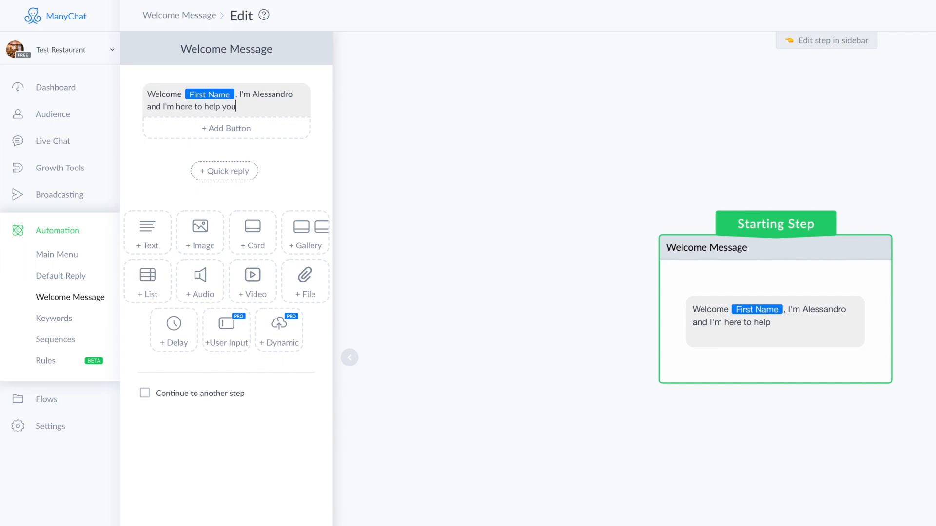
mouse_move(173, 331)
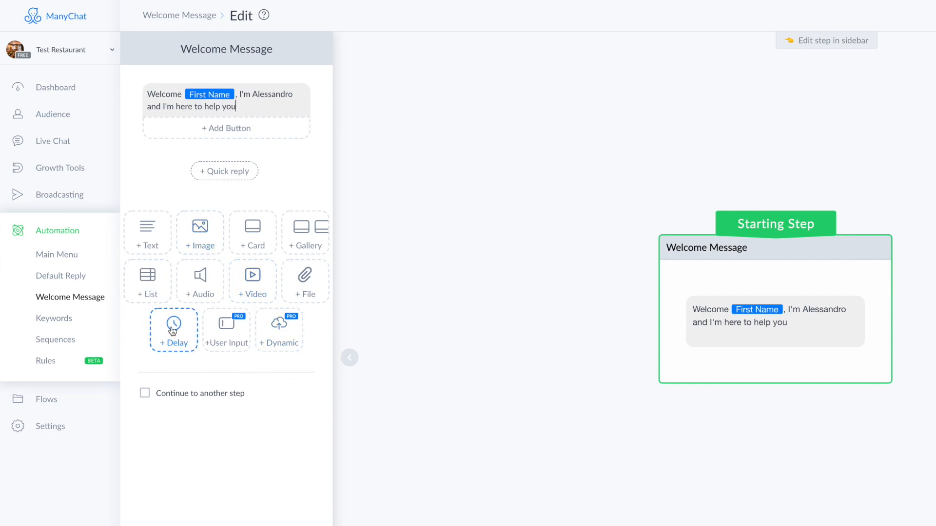
click(173, 330)
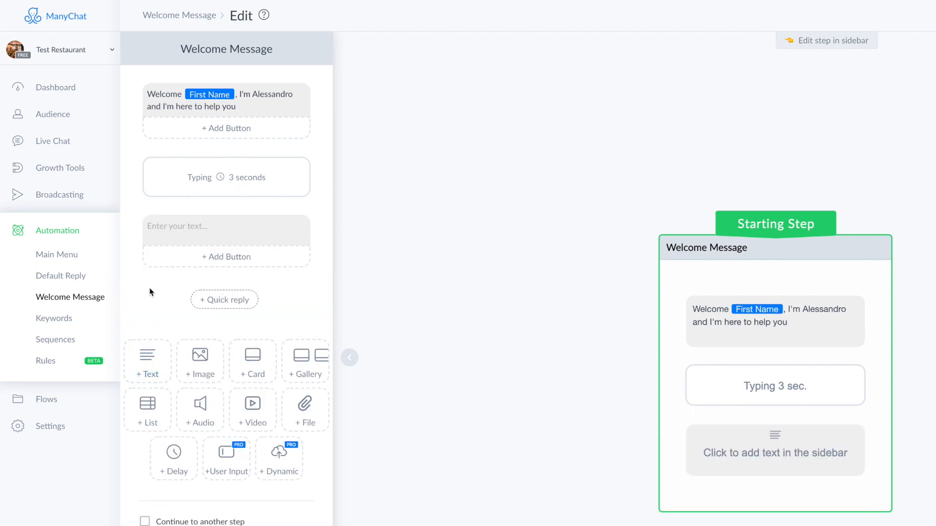
click(225, 226)
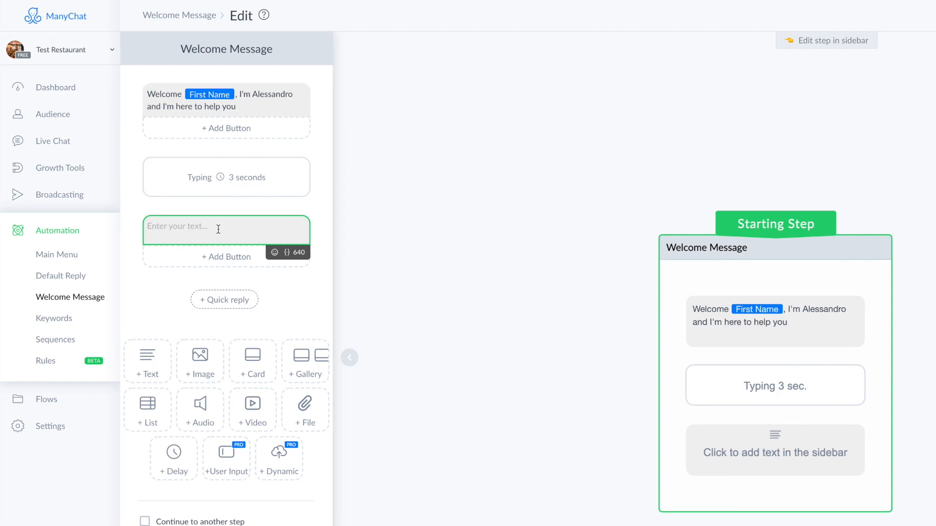
text(What's your m)
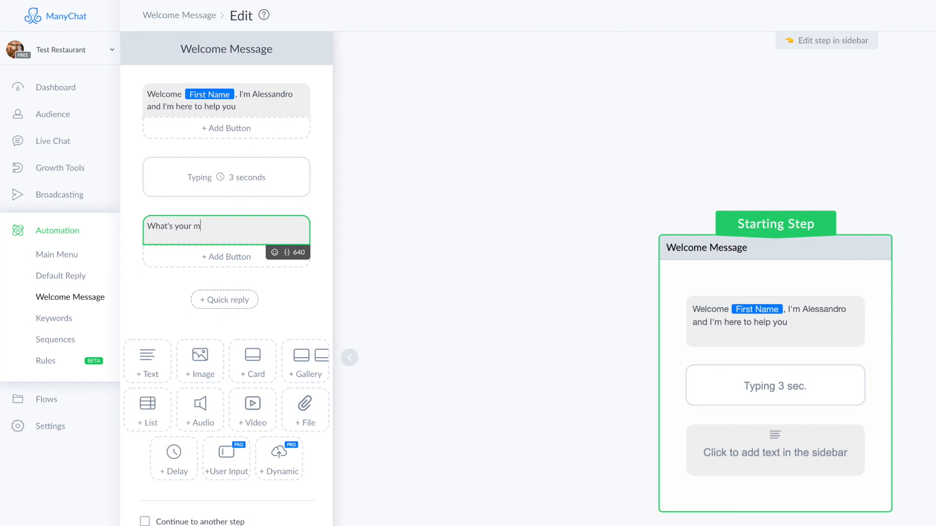
text(essage about)
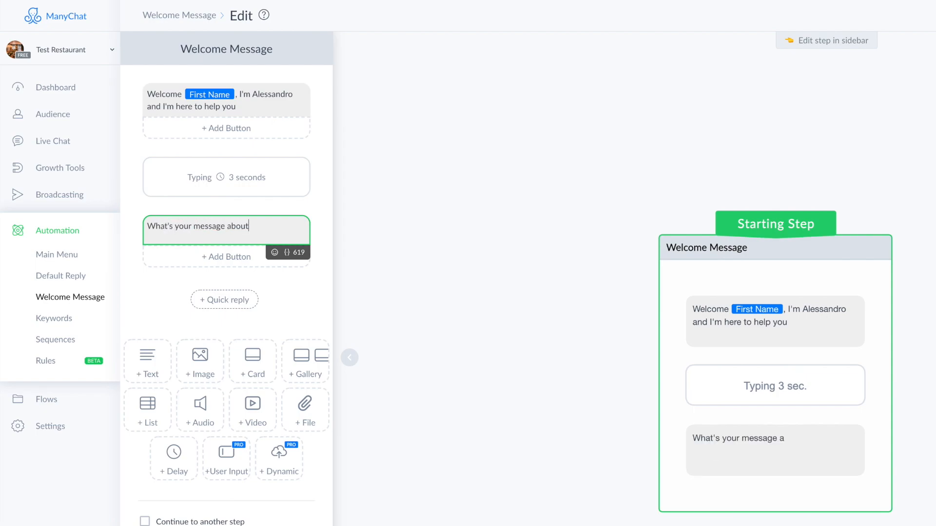
text(?)
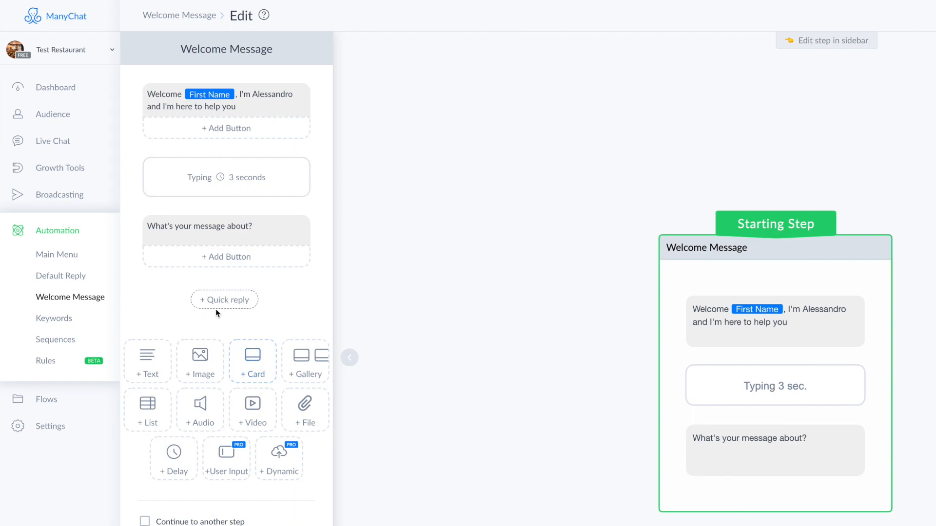
Add quick replies Help, Interview and Product support under the question
click(224, 300)
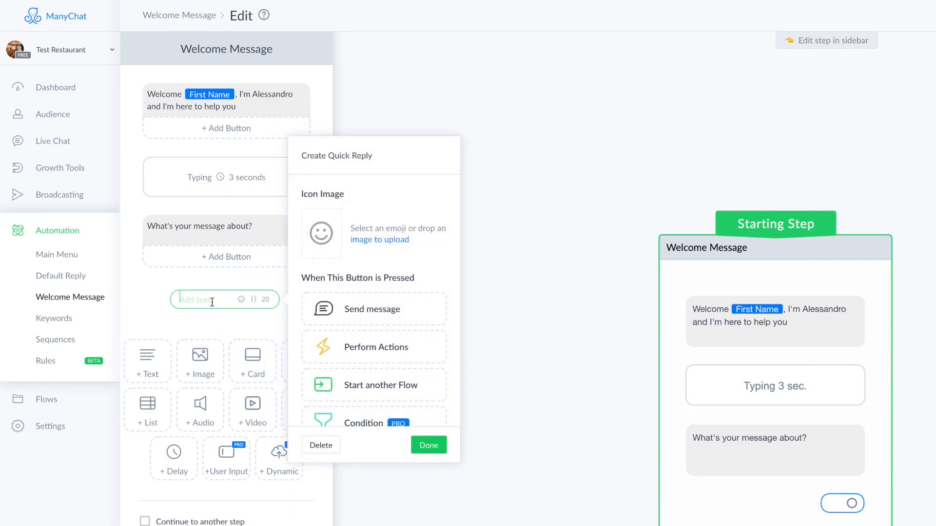
text(Help)
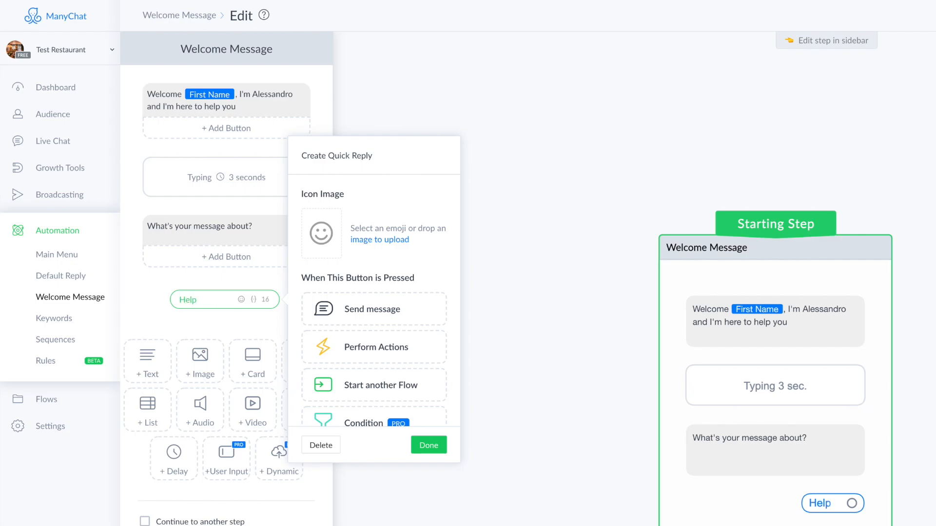
click(428, 444)
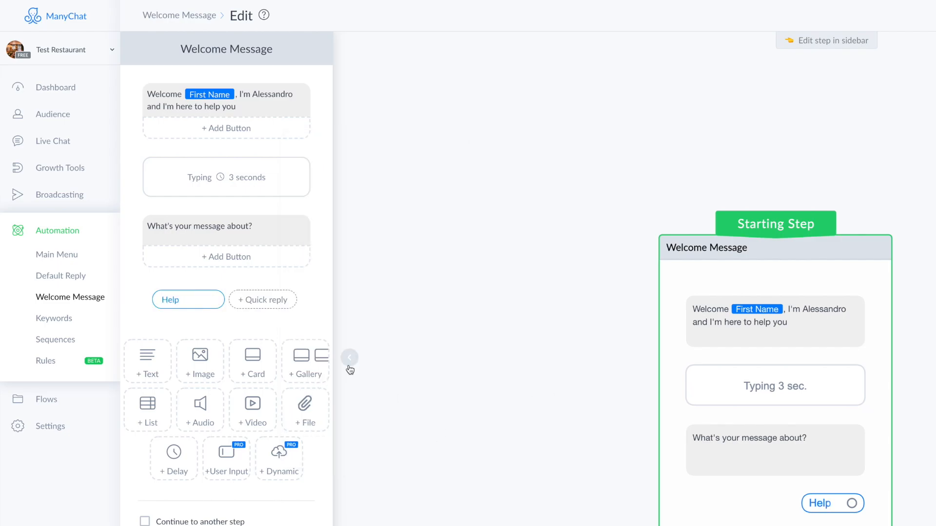
click(263, 300)
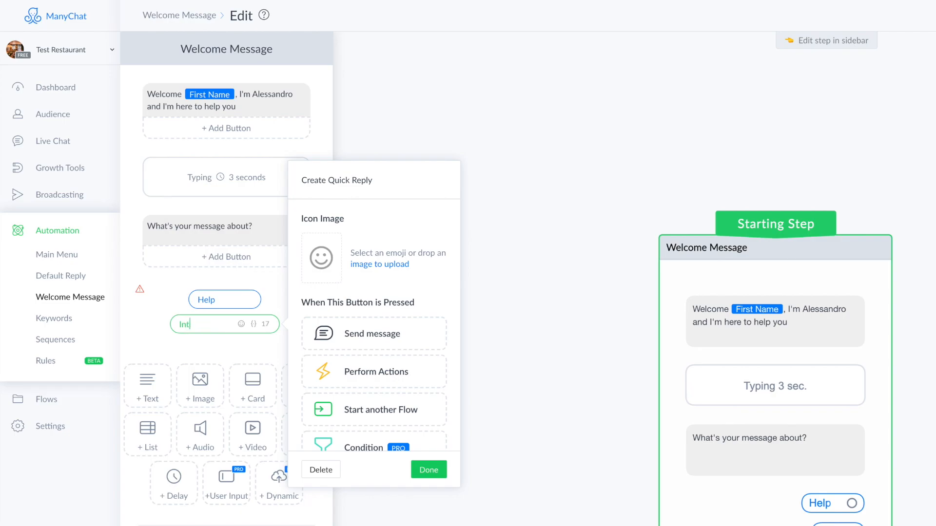
text(erview)
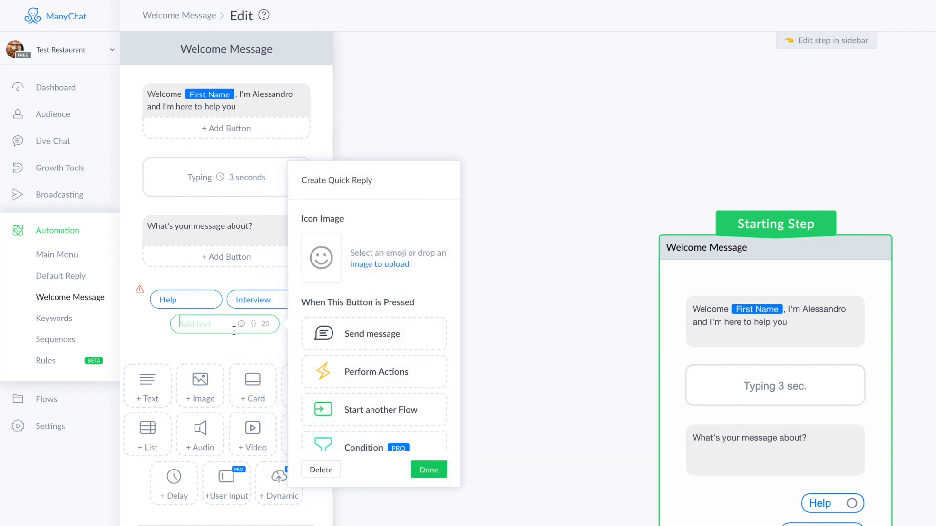
text(Product)
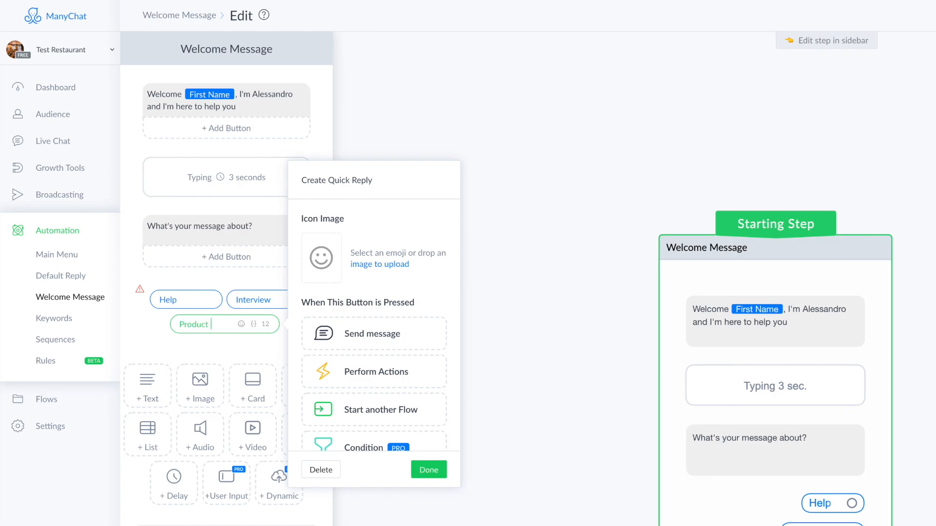
text(support)
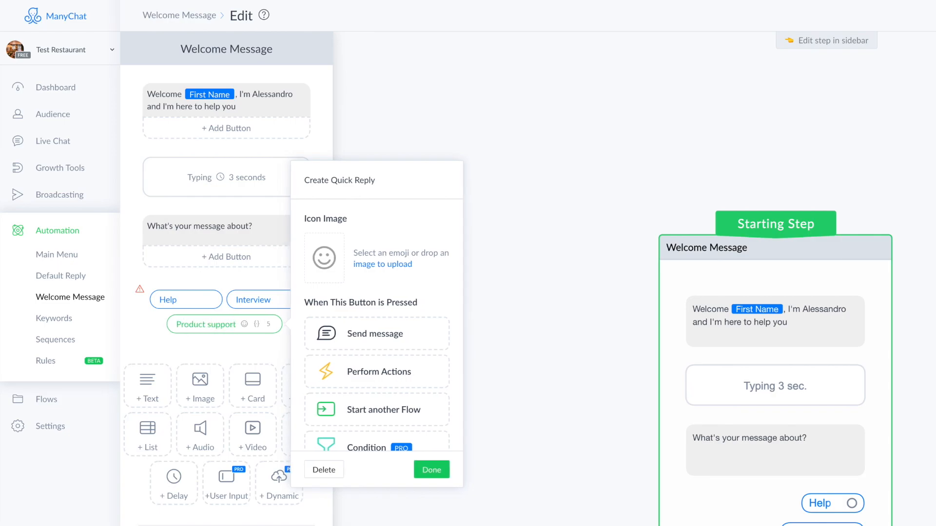
click(431, 470)
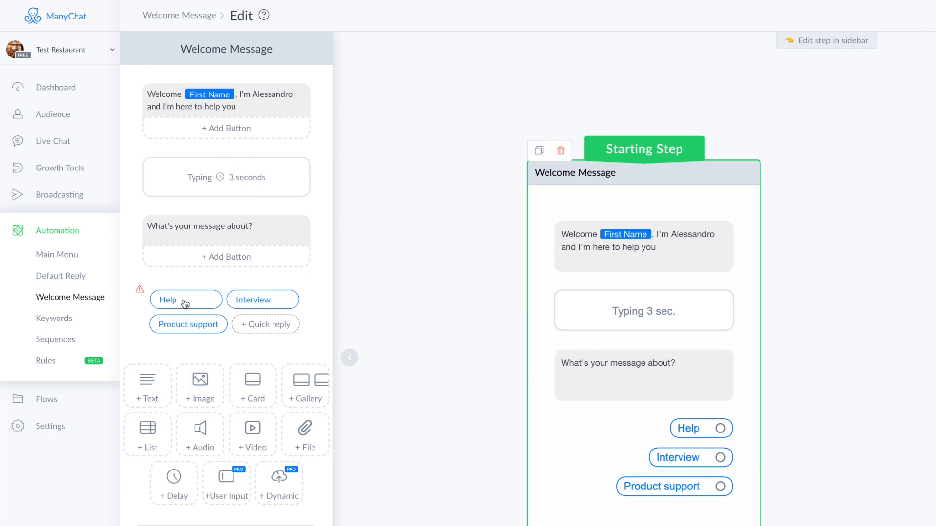
Link the Help reply to a new Send Message step reading "Alright, let me help you"
click(168, 300)
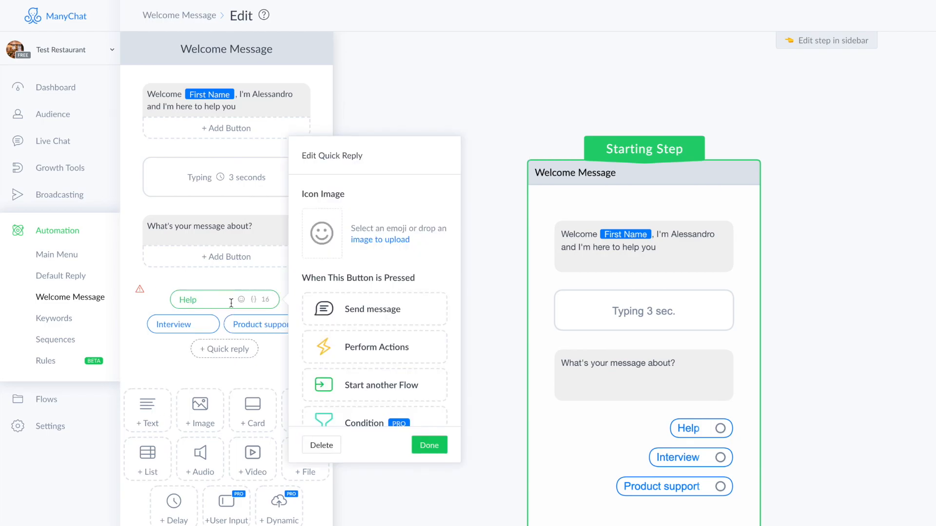
mouse_move(214, 301)
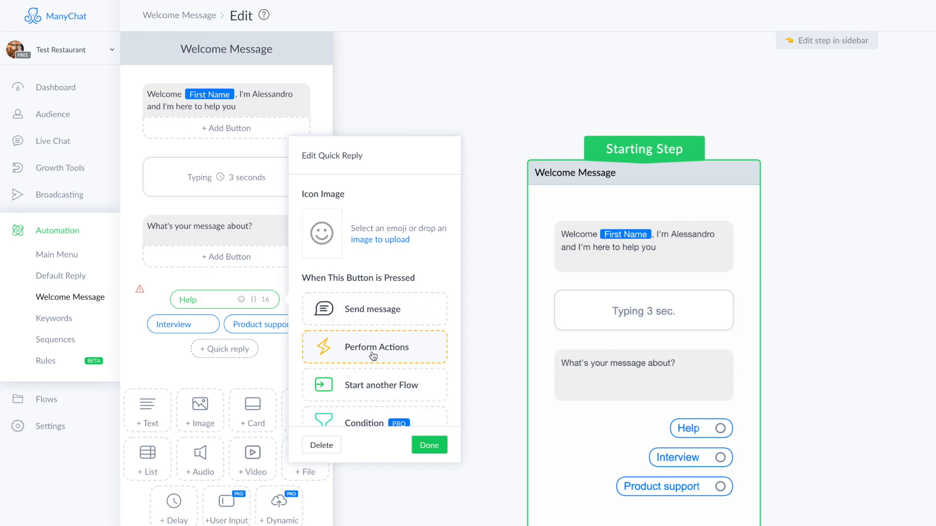
mouse_move(377, 320)
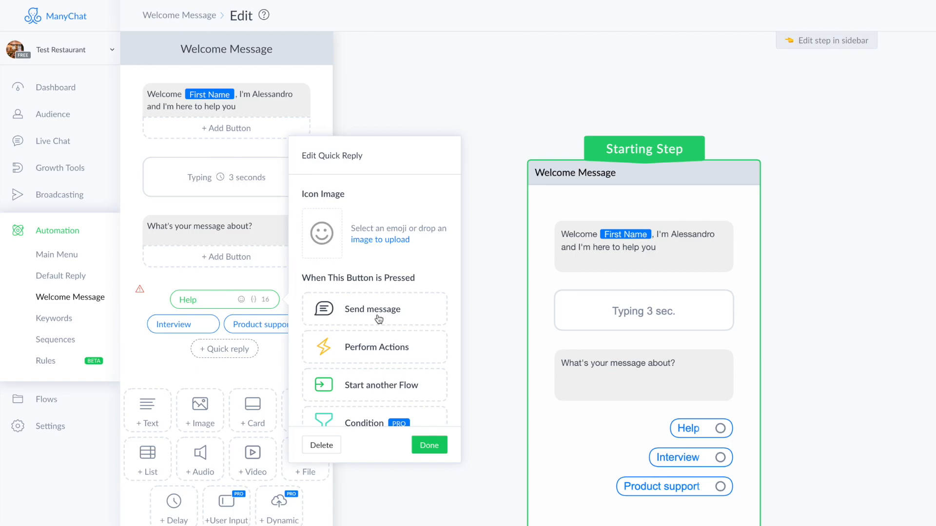
mouse_move(358, 314)
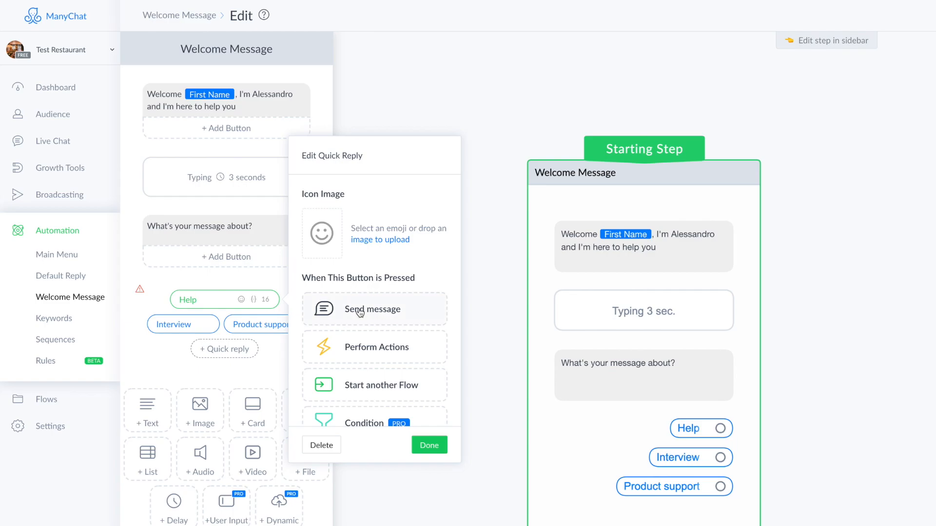
click(374, 309)
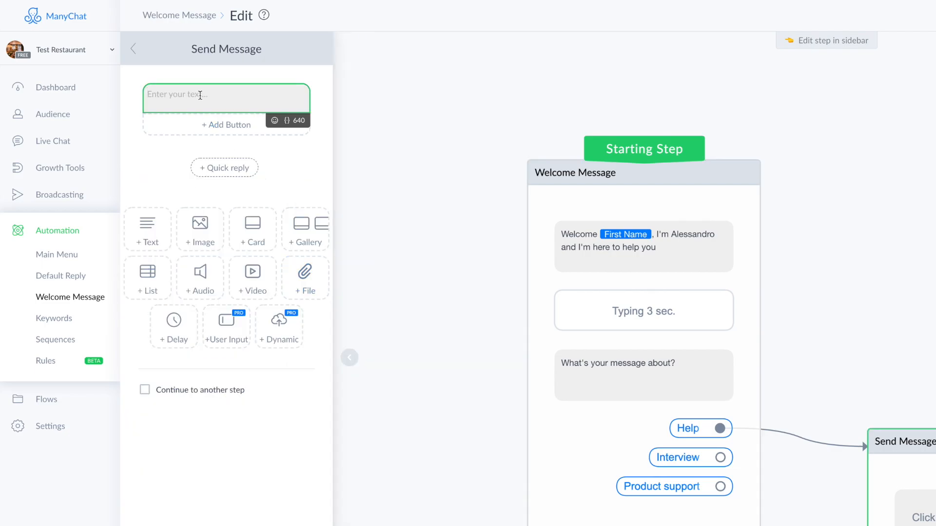
text(Al)
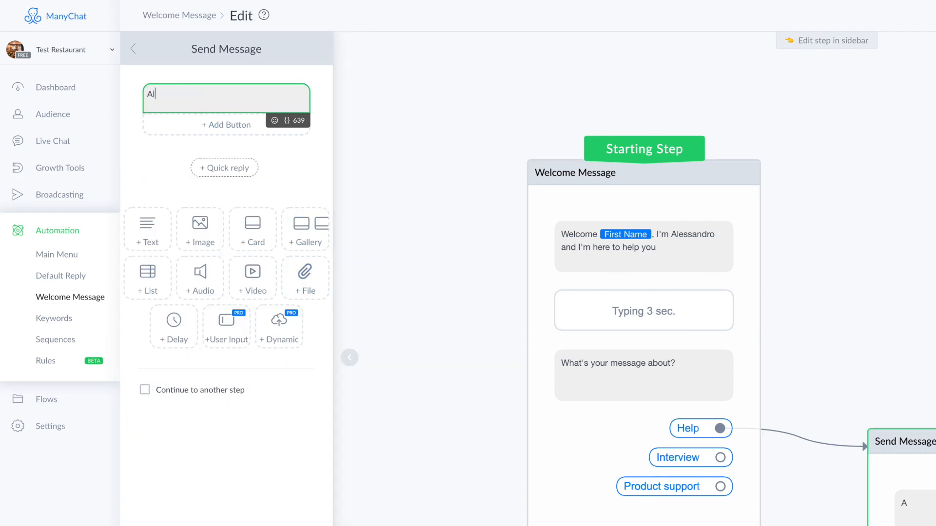
text(Alright, le)
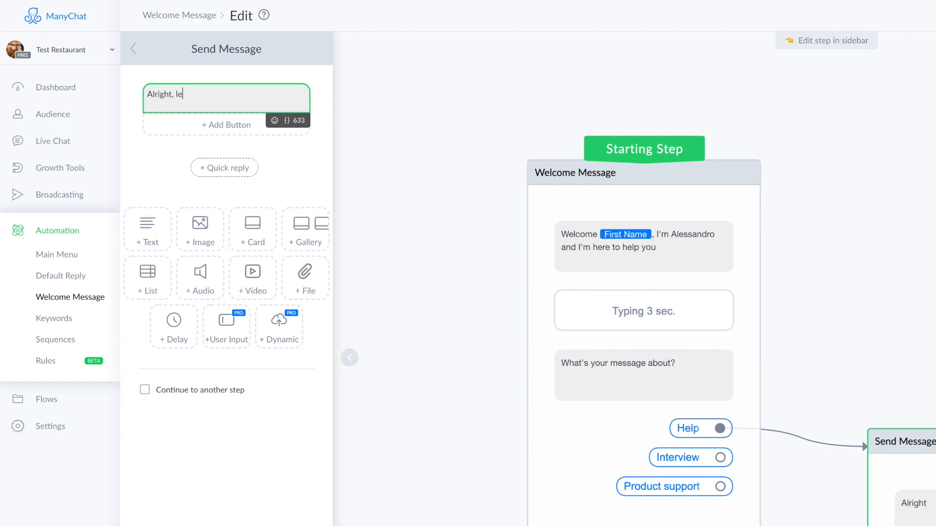
text(t me help u)
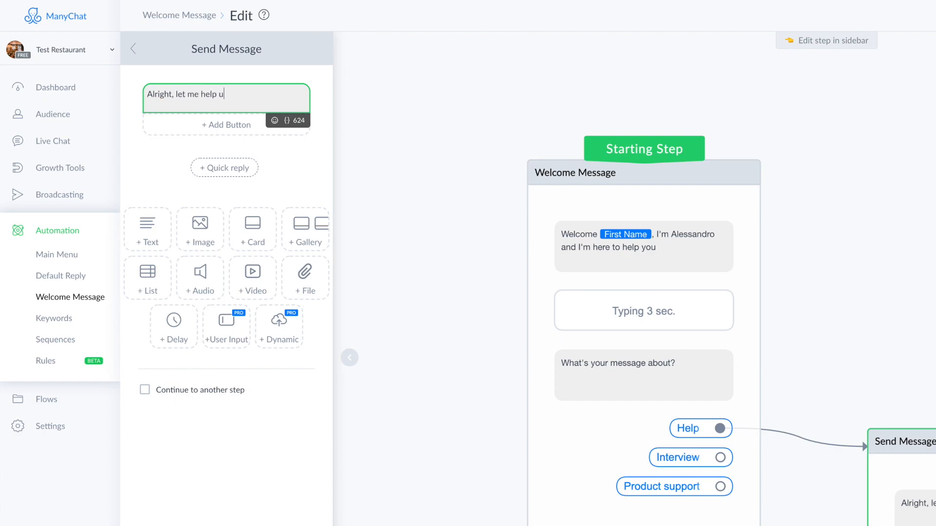
text(you)
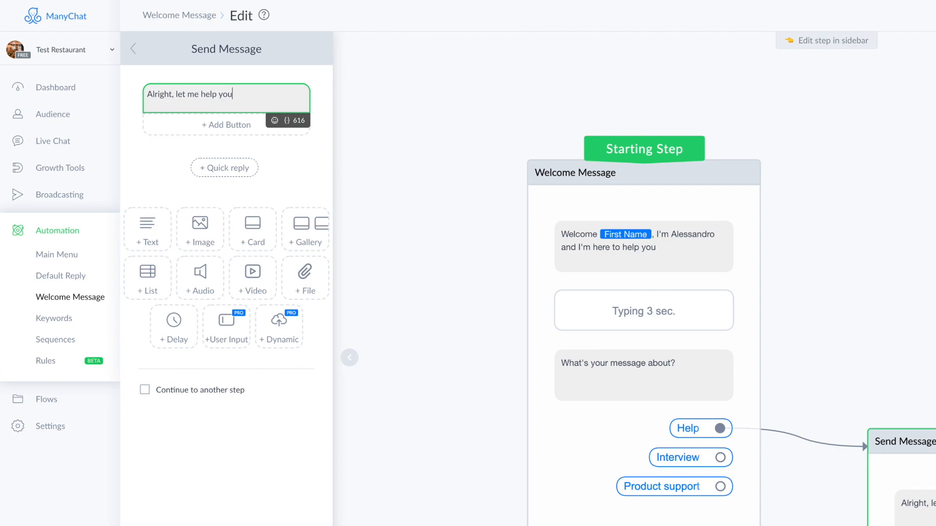
Link the Interview reply to a second Send Message step asking "What's the interview about?"
click(349, 357)
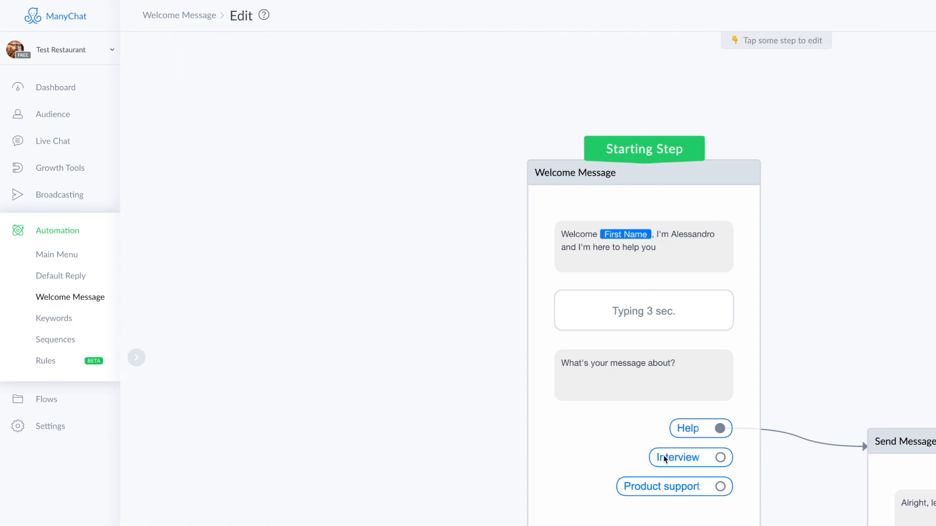
click(678, 458)
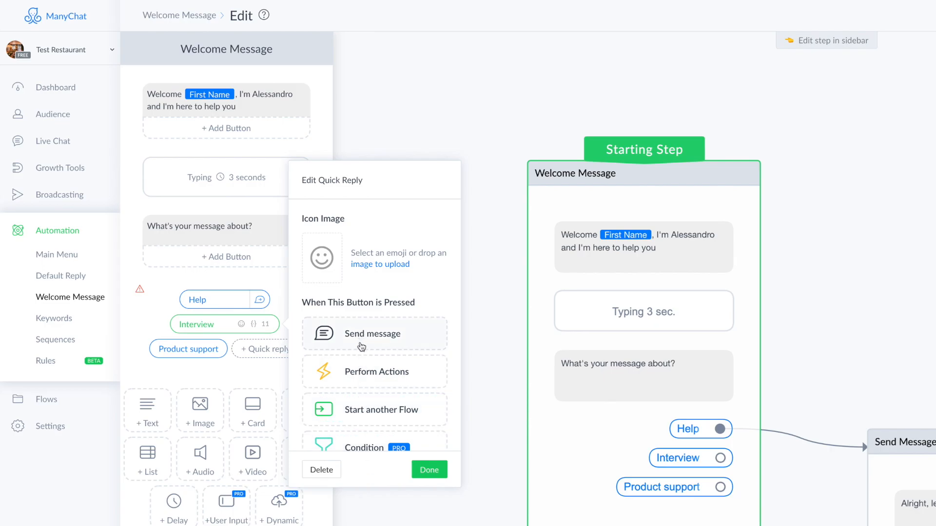
mouse_move(369, 338)
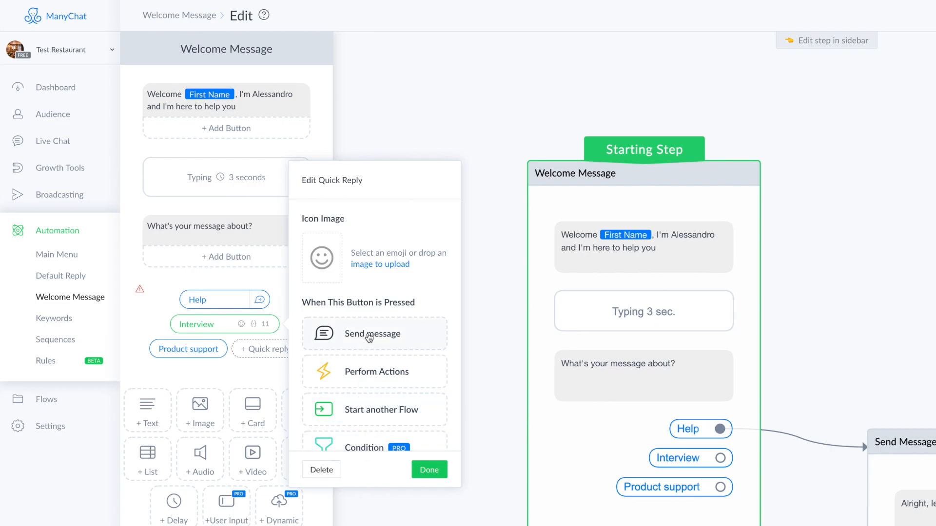
click(372, 333)
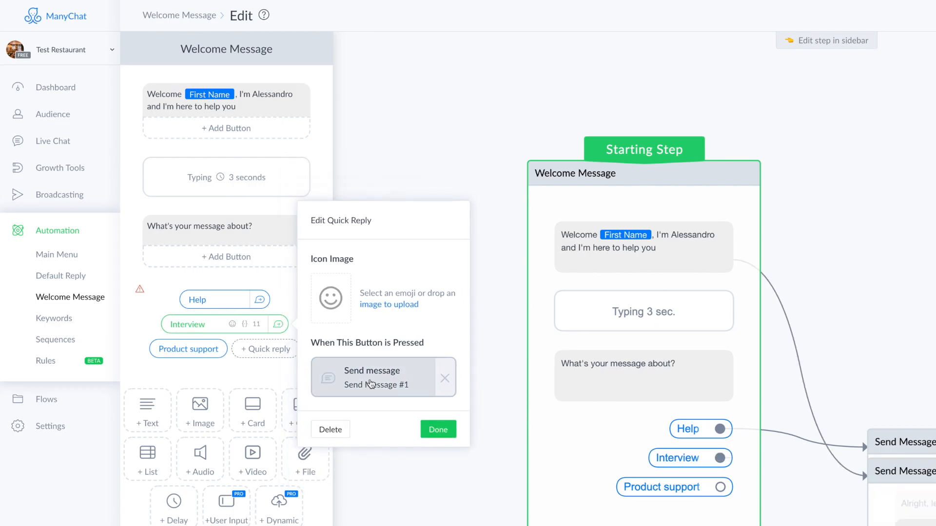
click(370, 378)
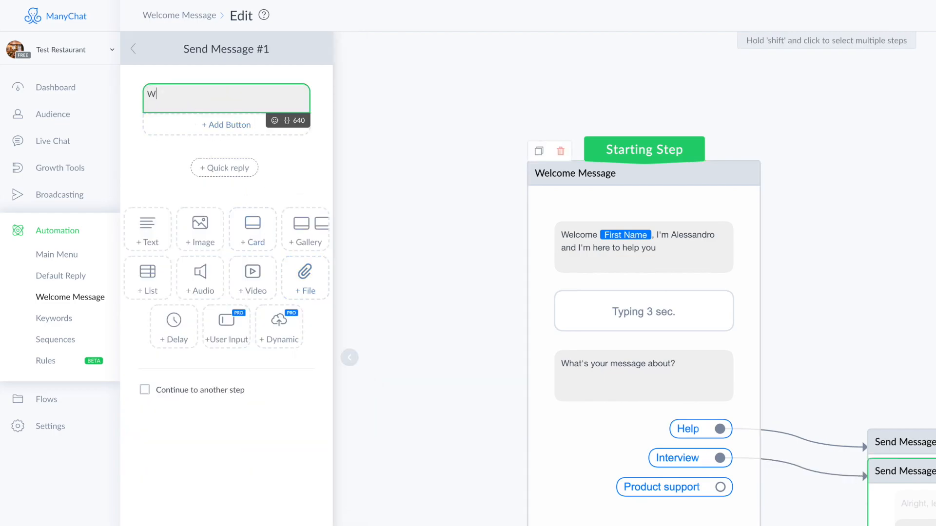
text(hat's the)
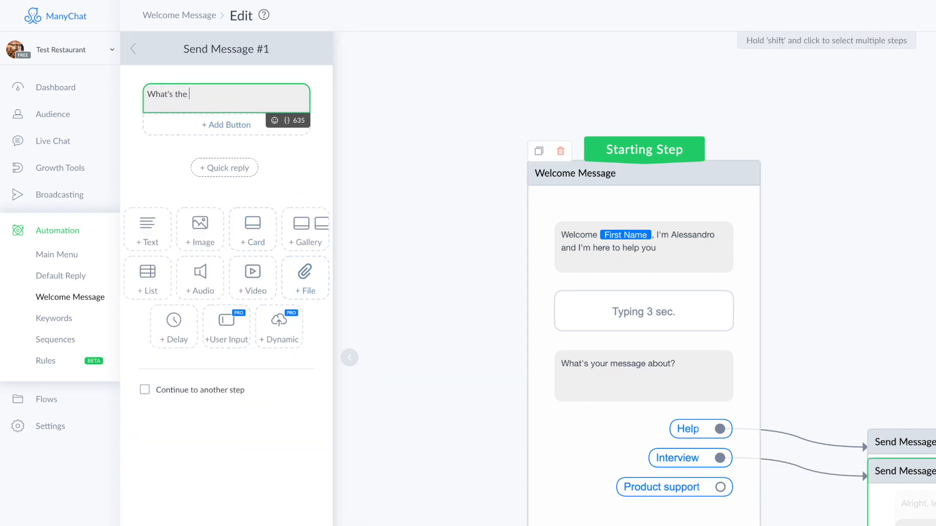
text(interview about?)
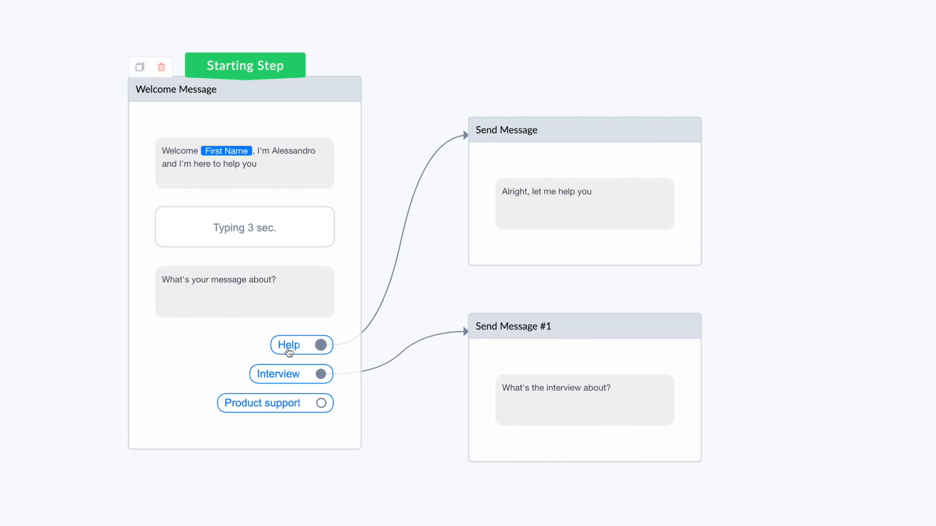
click(597, 257)
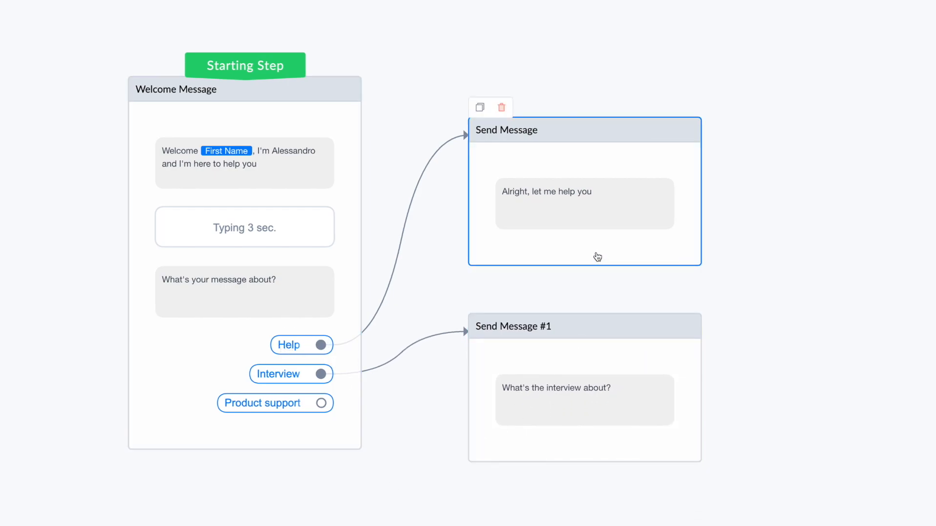